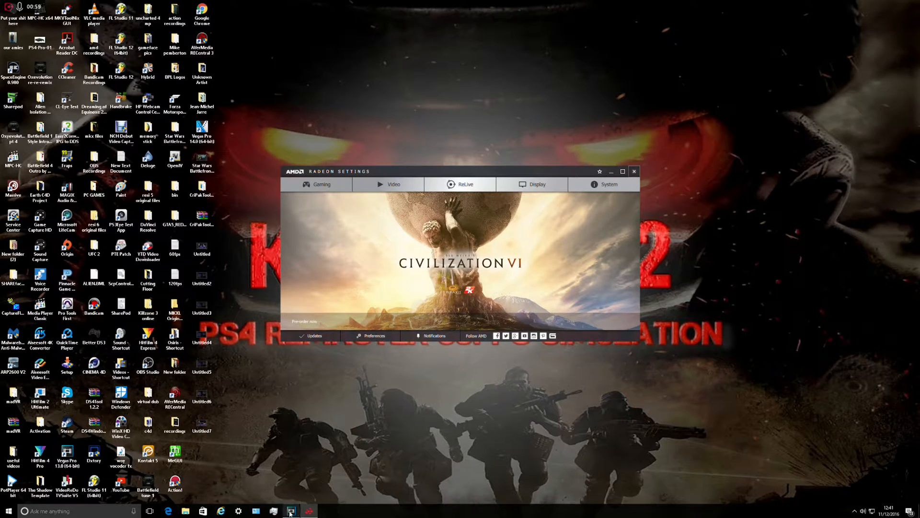
- Bring Vegas back up with the boxing clip's TwixtorPRO settings showing speed 50
{"action": "left_click", "coordinate": [291, 510]}
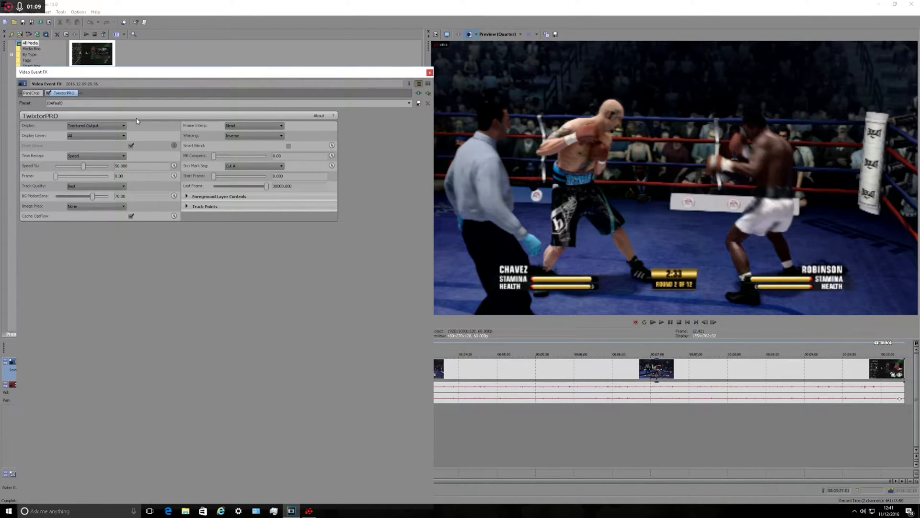
{"action": "mouse_move", "coordinate": [139, 111]}
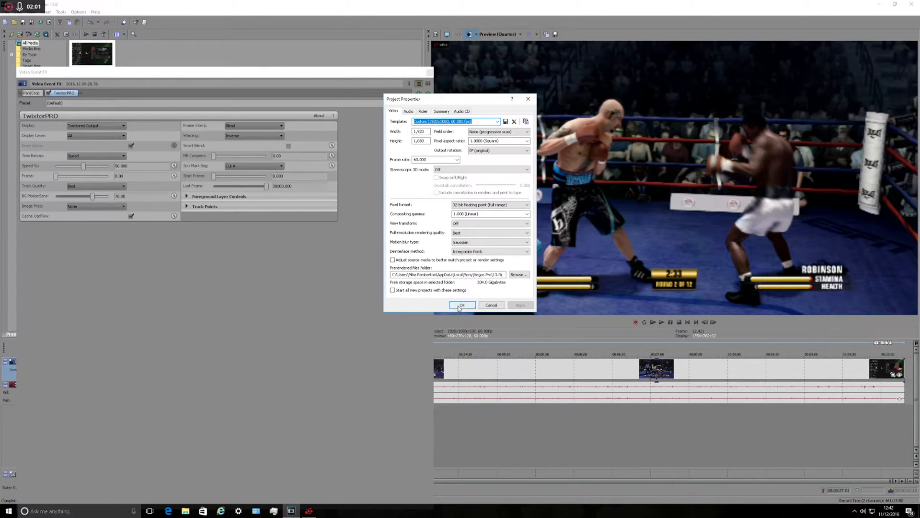
- Confirm the 60 fps project properties and close the Twixtor Pro effect window
{"action": "left_click", "coordinate": [462, 305]}
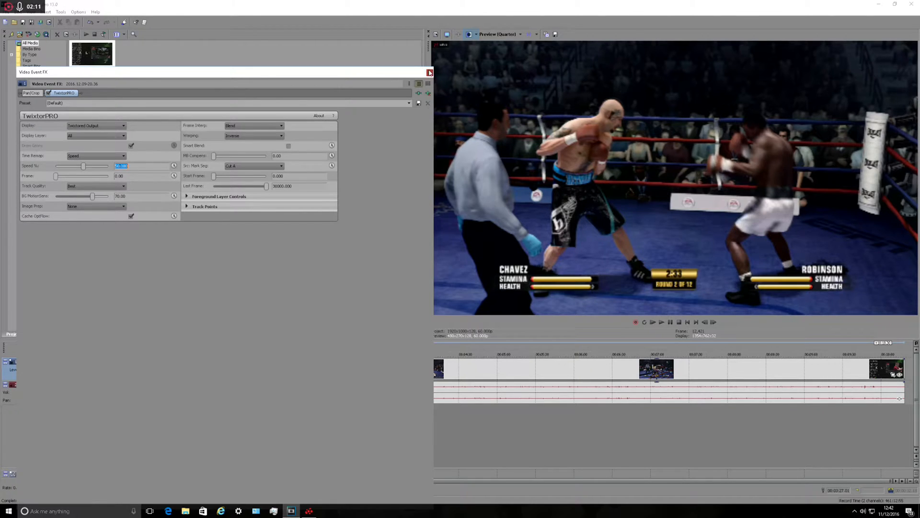
{"action": "left_click", "coordinate": [429, 72]}
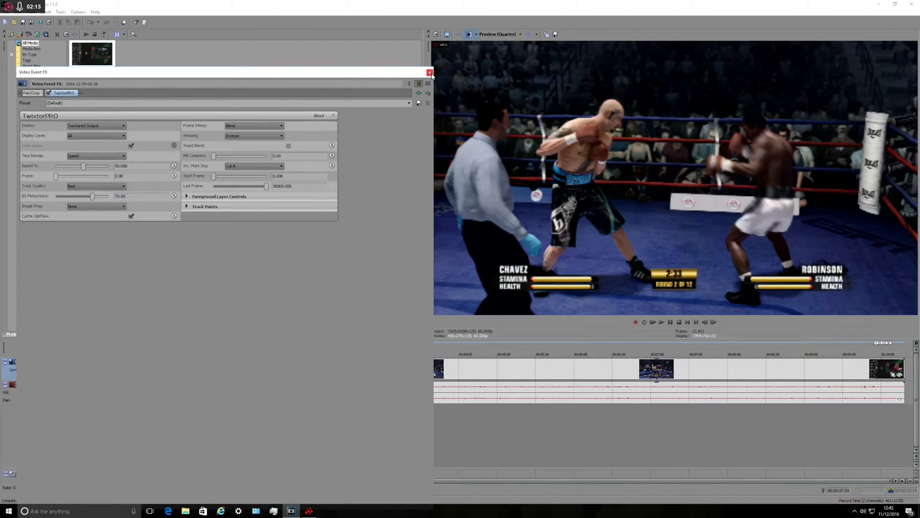
{"action": "left_click", "coordinate": [429, 71]}
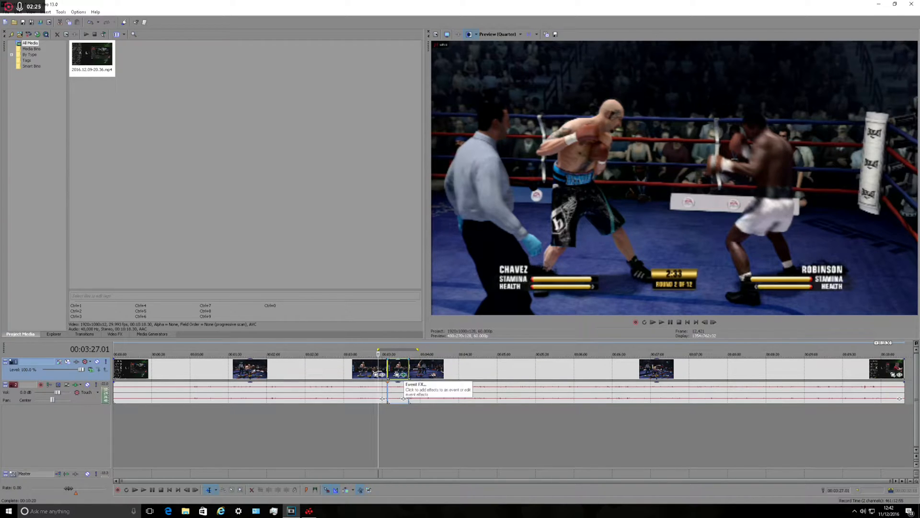
- Check the slowed clip's properties: 2.000 playback rate, resampling disabled
{"action": "right_click", "coordinate": [397, 372]}
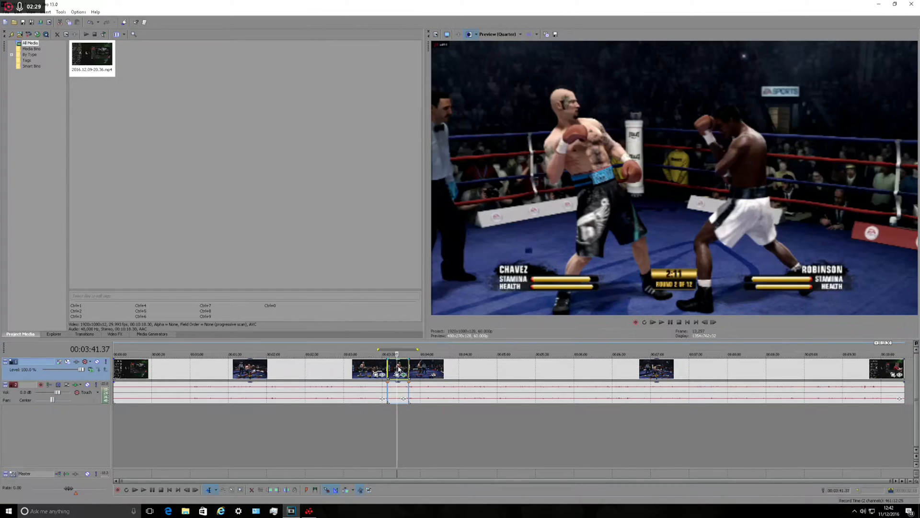
{"action": "right_click", "coordinate": [397, 370]}
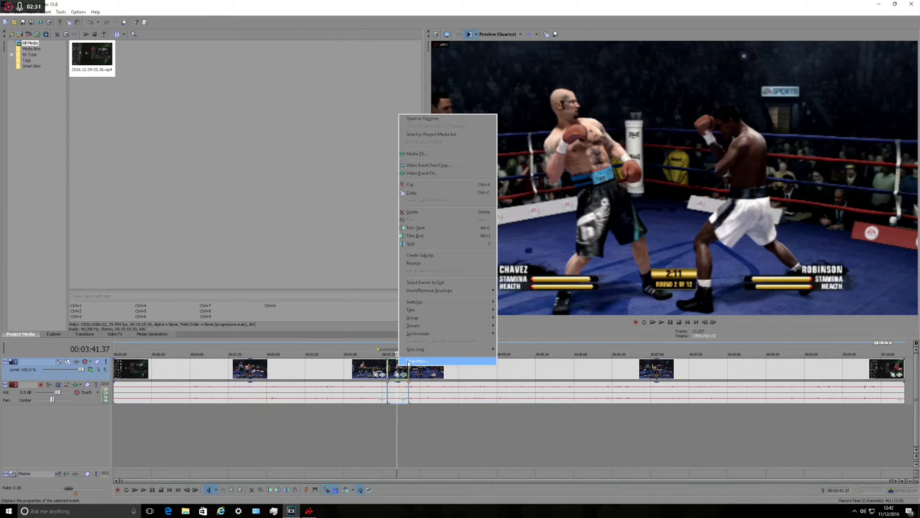
{"action": "left_click", "coordinate": [418, 360]}
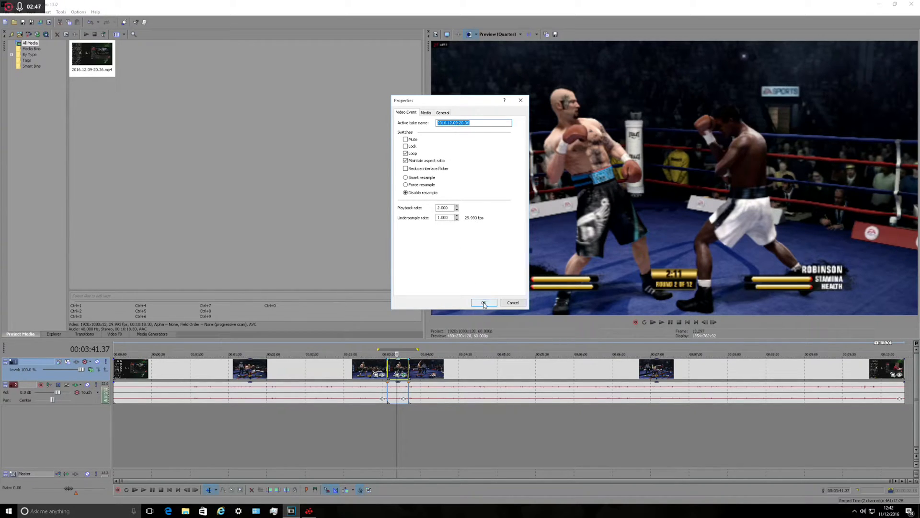
{"action": "left_click", "coordinate": [484, 303]}
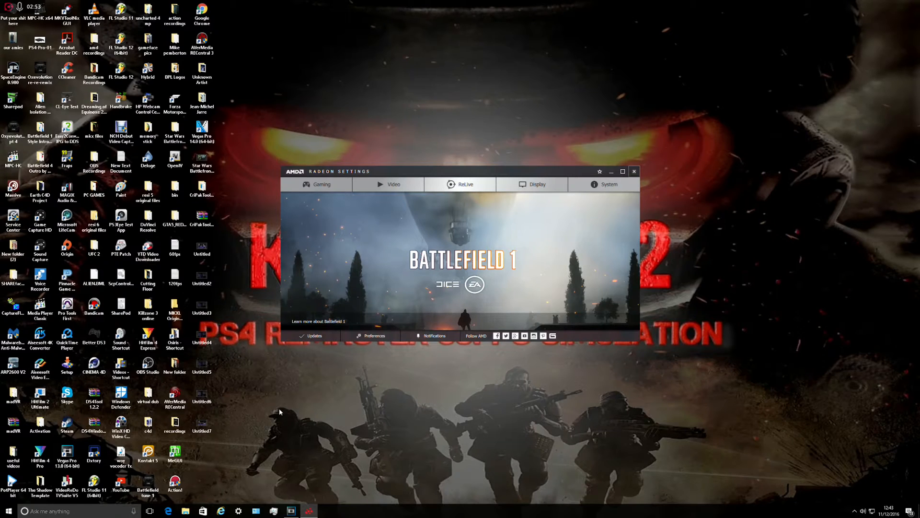
- Bring up the AMD Radeon Settings window from the taskbar tray
{"action": "left_click", "coordinate": [202, 365]}
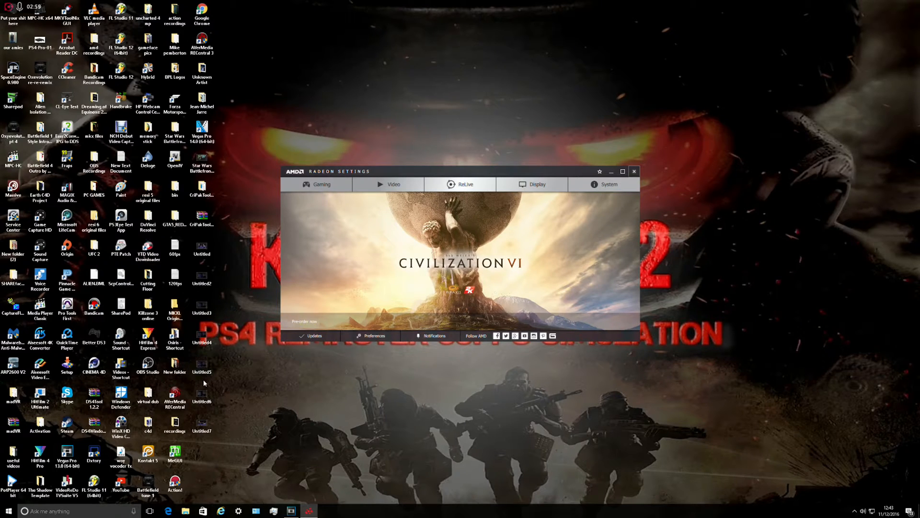
{"action": "left_click", "coordinate": [201, 395]}
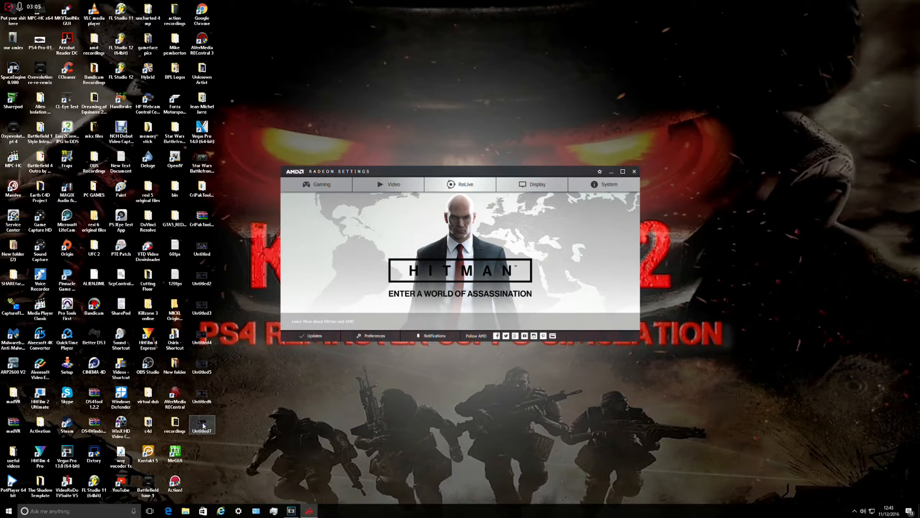
- Open the rendered Untitled7 clip from the desktop in Windows Media Player
{"action": "double_click", "coordinate": [201, 424]}
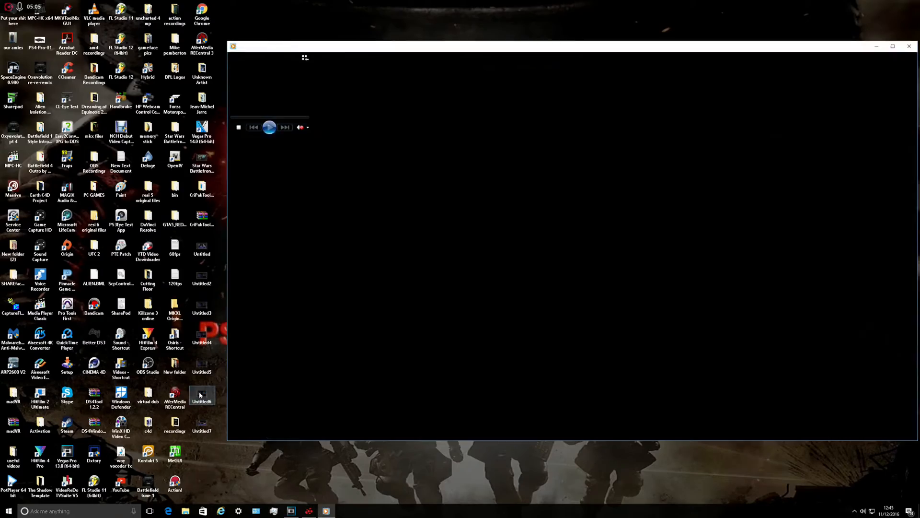
- Play the Untitled6 clip, then close Windows Media Player
{"action": "left_click", "coordinate": [268, 127]}
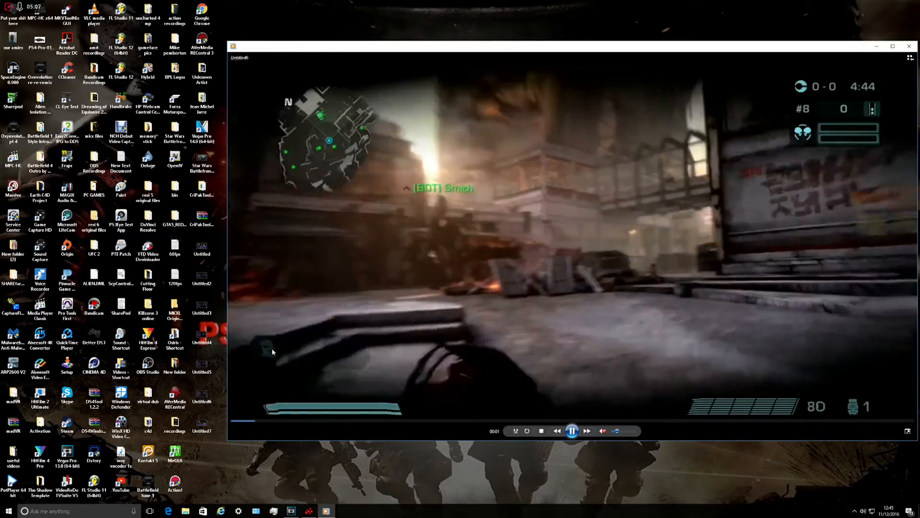
{"action": "double_click", "coordinate": [563, 234]}
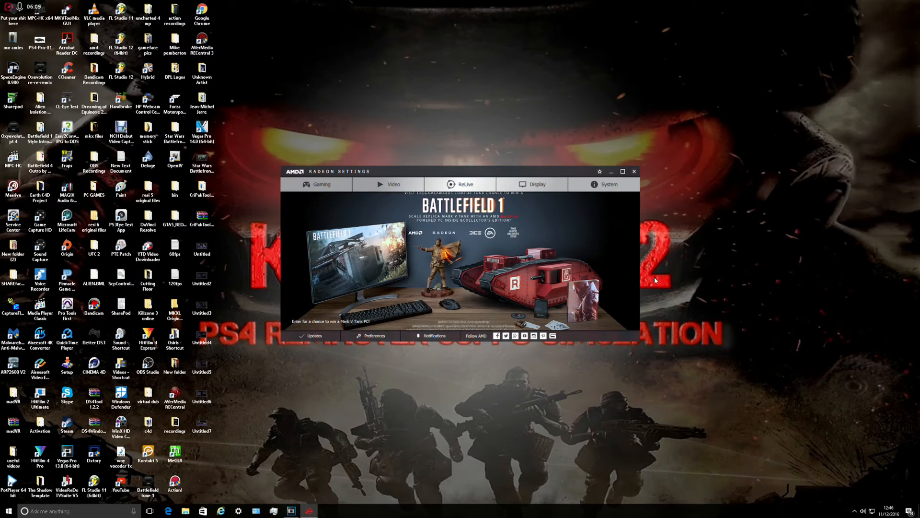
{"action": "mouse_move", "coordinate": [469, 367]}
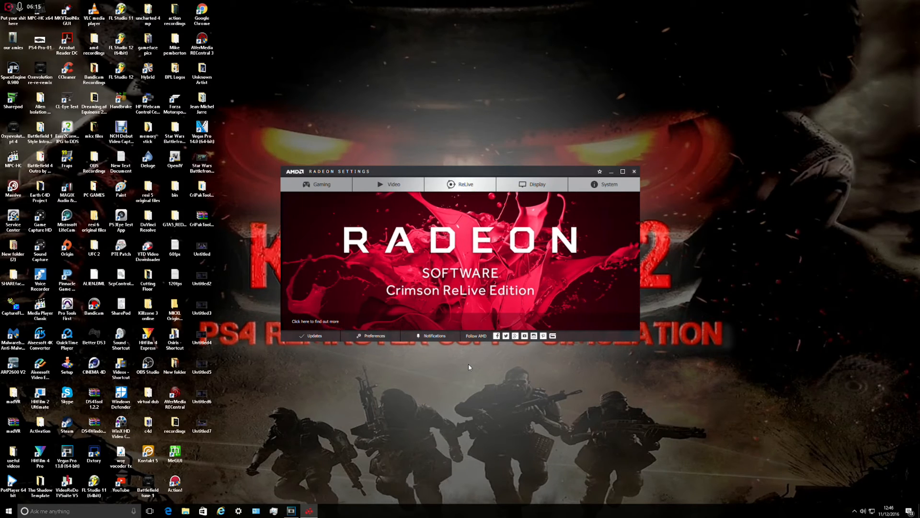
- Play the Untitled boxing clip from the desktop and pause it near 00:29
{"action": "left_click", "coordinate": [201, 247]}
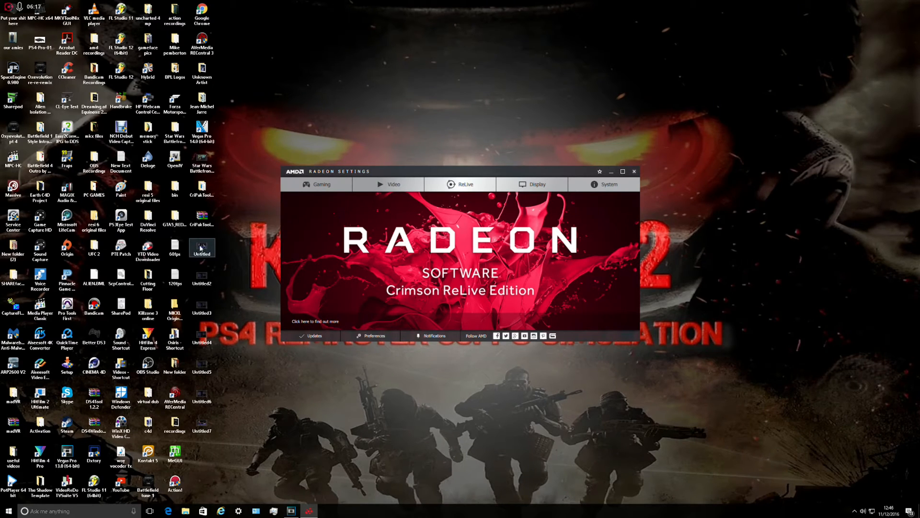
{"action": "double_click", "coordinate": [202, 247]}
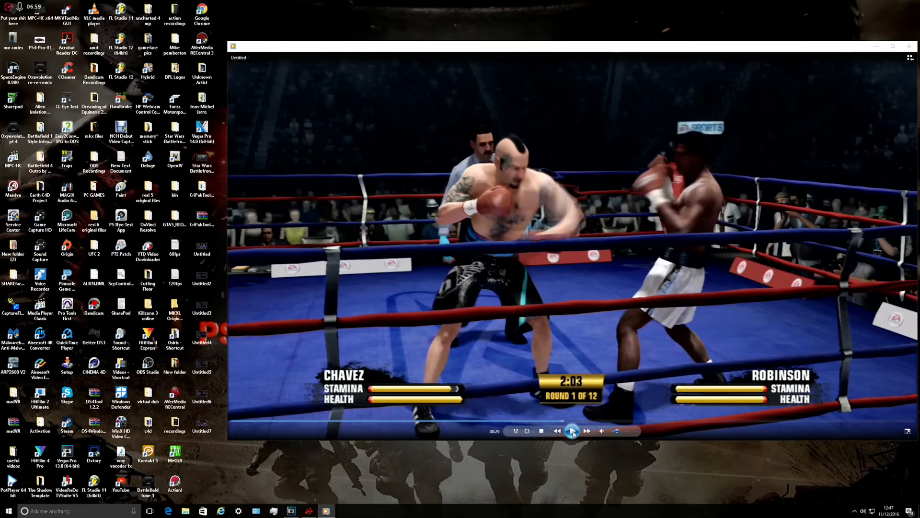
{"action": "left_click", "coordinate": [572, 431]}
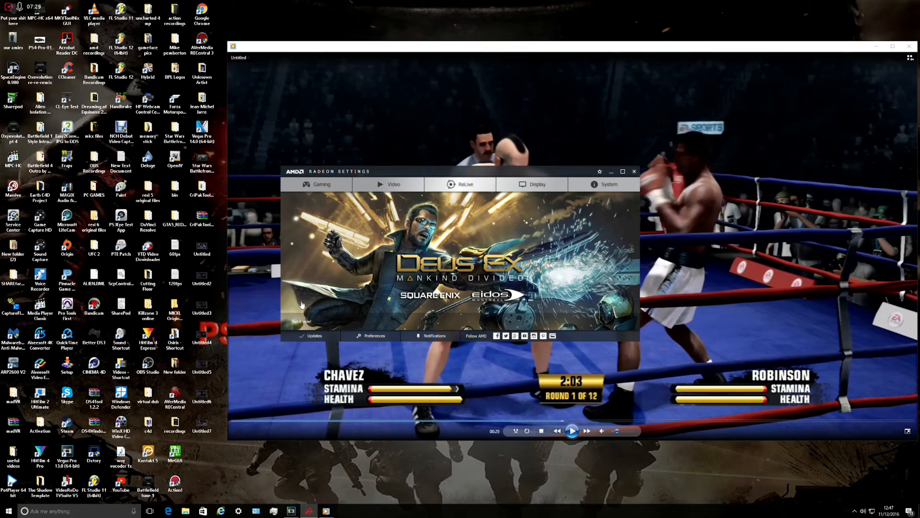
- Check Radeon Settings Updates for up-to-date status, then close the window
{"action": "left_click", "coordinate": [314, 335]}
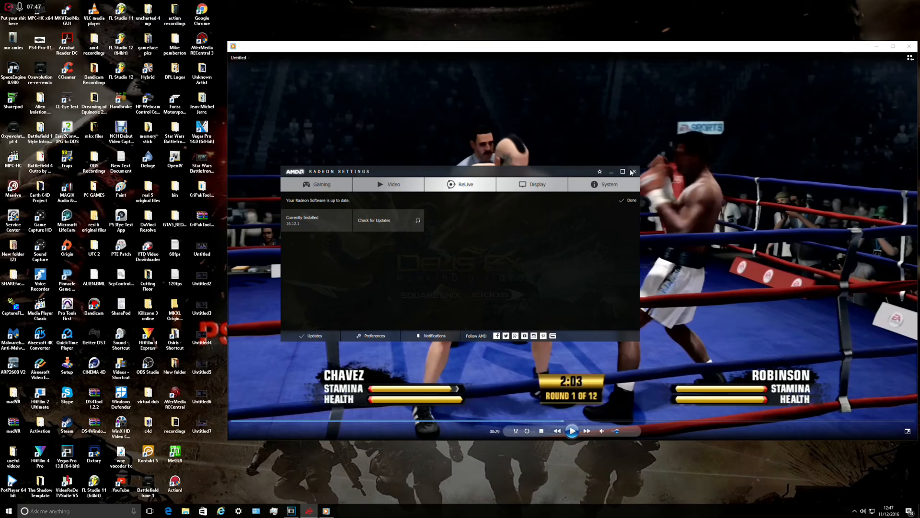
{"action": "left_click", "coordinate": [633, 172]}
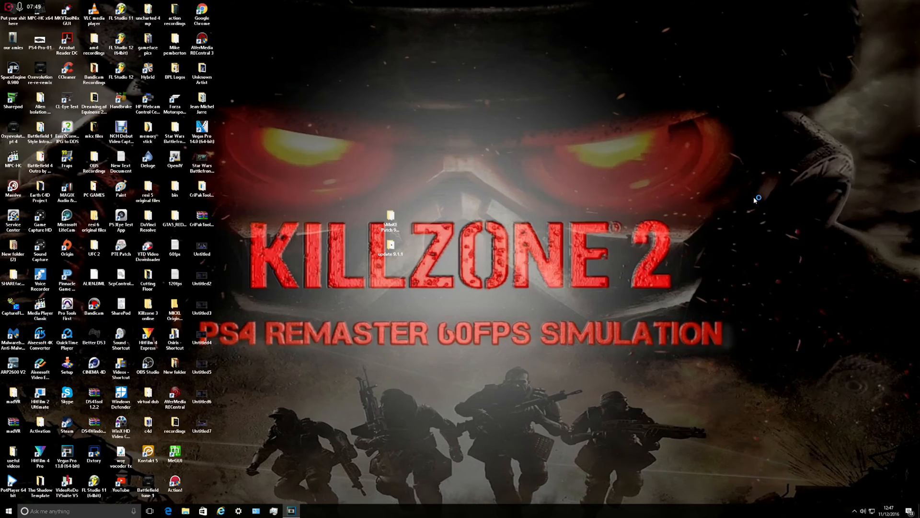